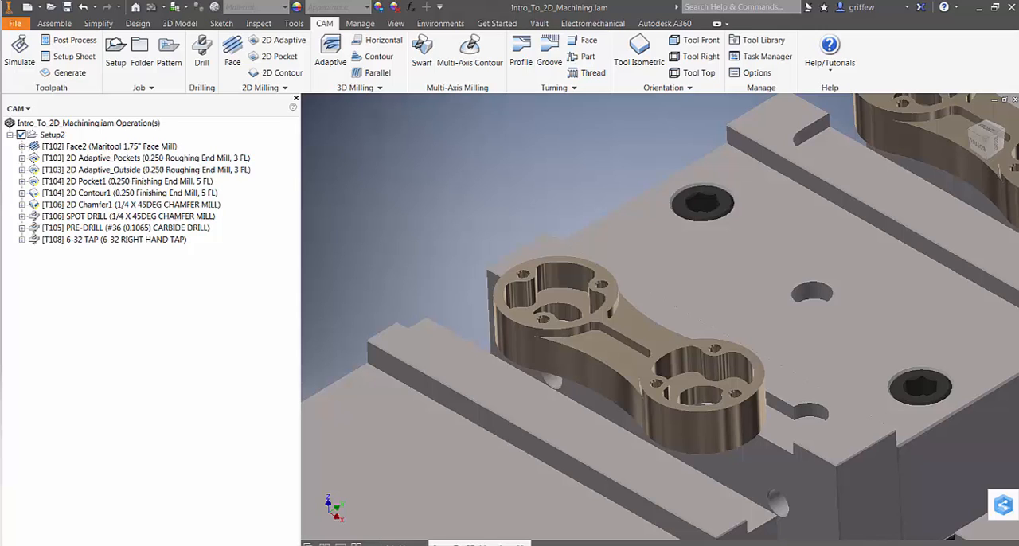
pyautogui.moveTo(86, 235)
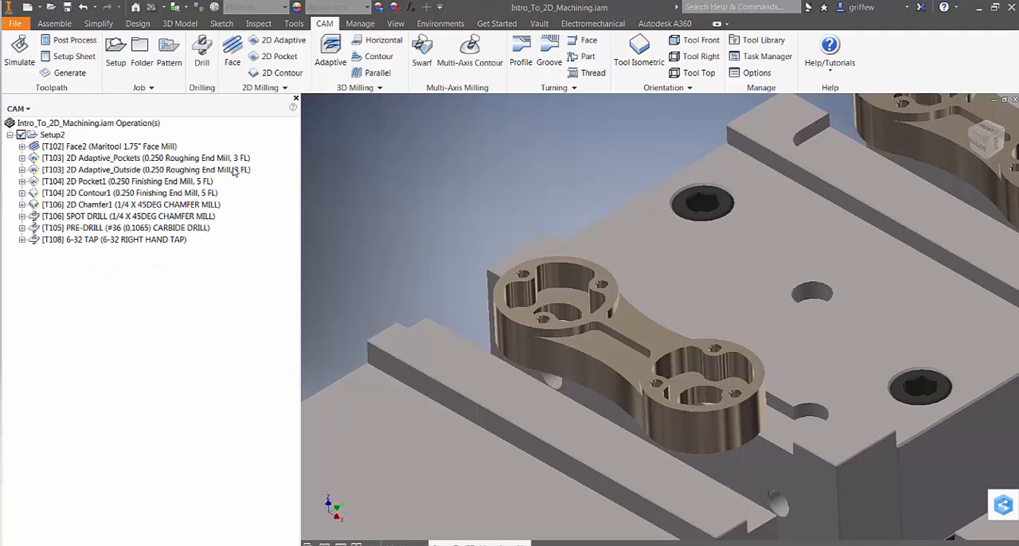
# Review and dismiss the generation warnings logged for the 2D Pocket1 operation
pyautogui.rightClick(112, 181)
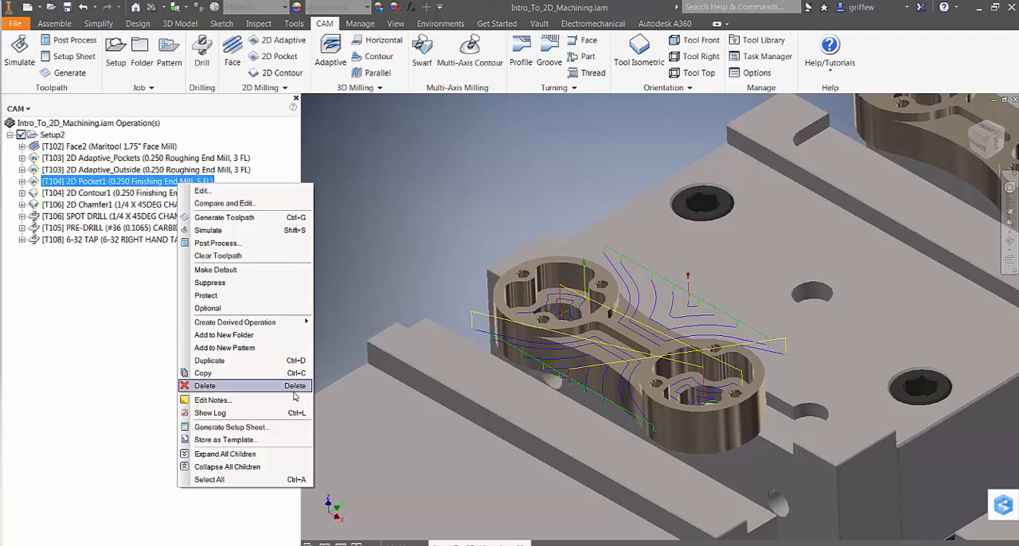
pyautogui.click(211, 412)
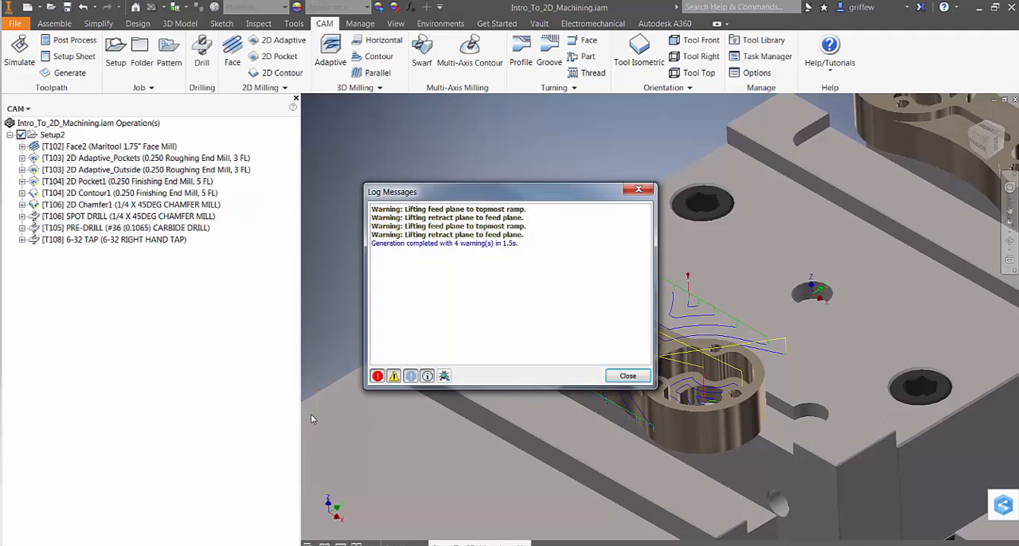
pyautogui.moveTo(537, 220)
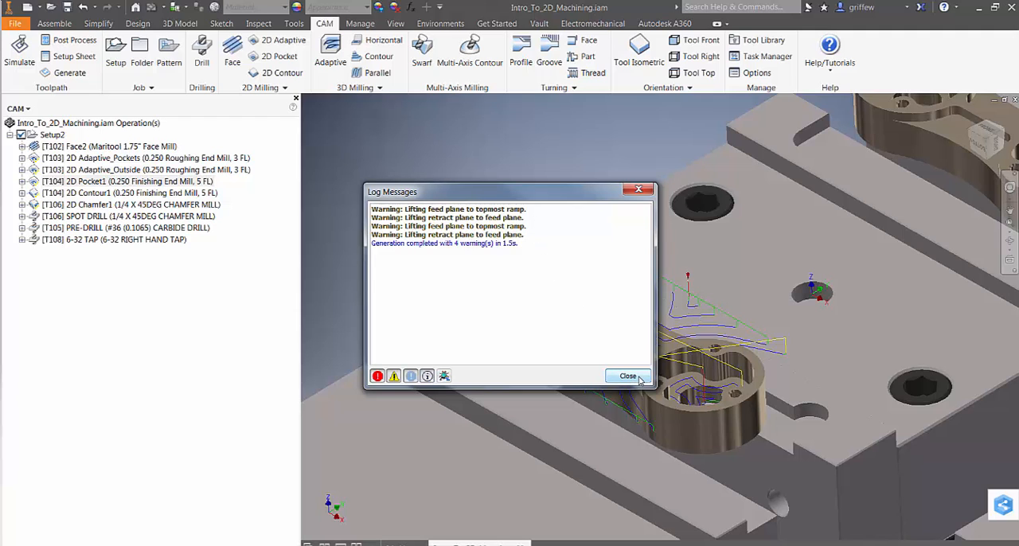
pyautogui.click(628, 376)
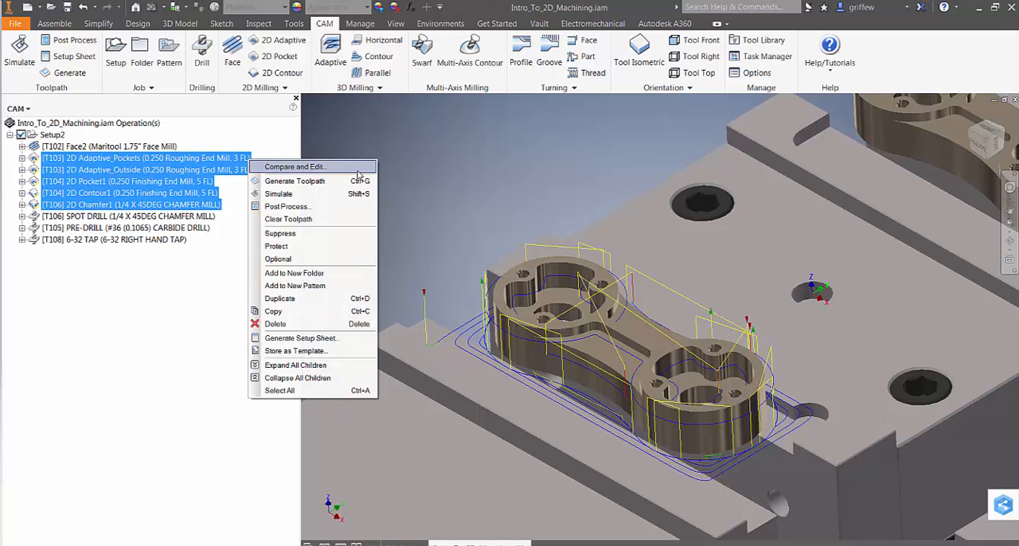
# Compare the five 2D operations' parameters, filtered to 'Heig' height settings
pyautogui.click(297, 166)
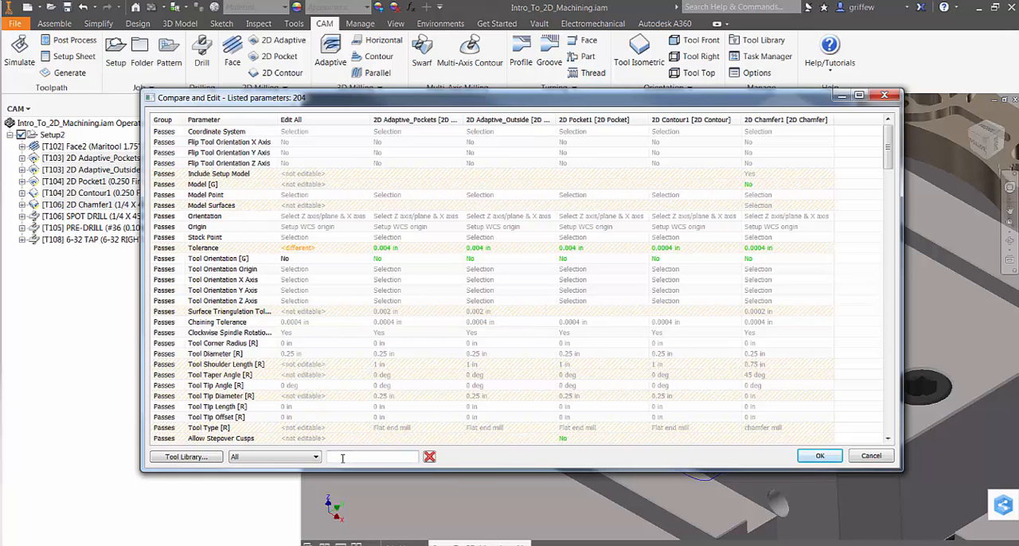
pyautogui.write('Height')
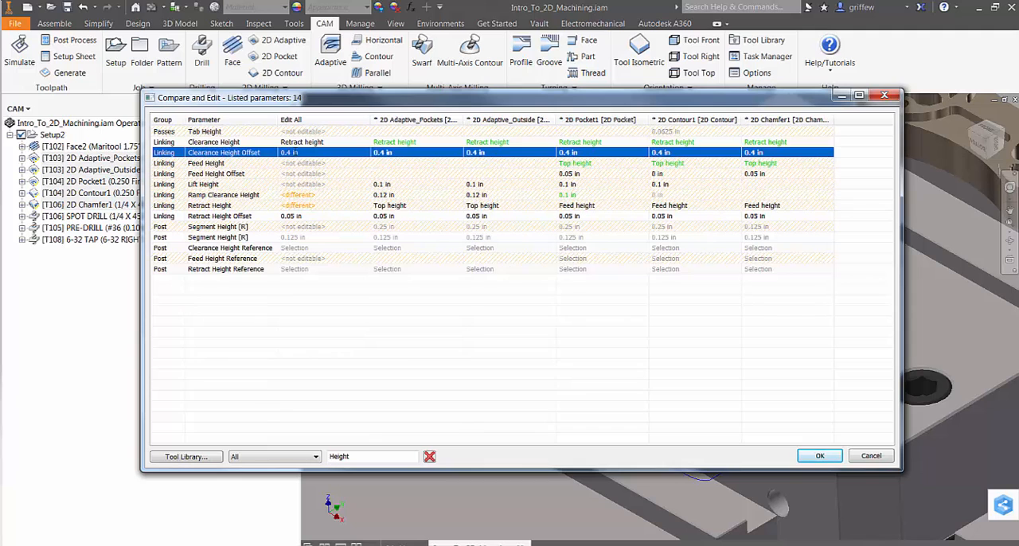
# Set retract and feed height offsets to 0.3 in for all five operations and accept
pyautogui.click(321, 216)
pyautogui.write('.2')
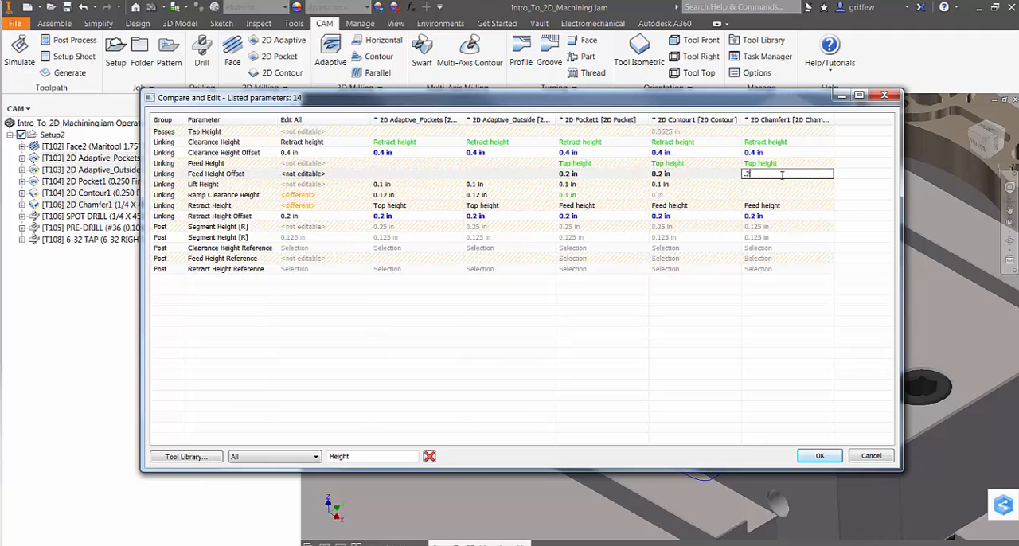
pyautogui.click(216, 174)
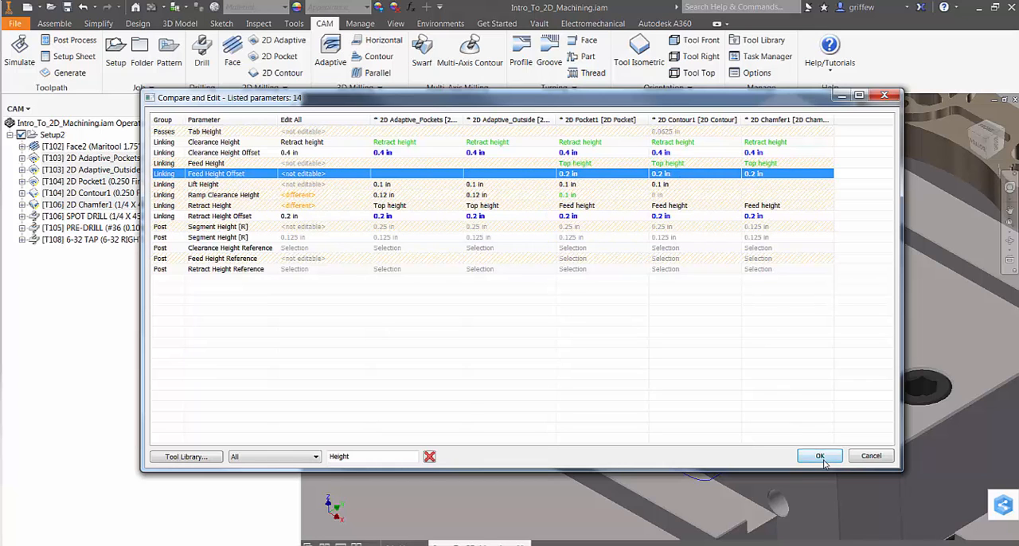
pyautogui.click(818, 456)
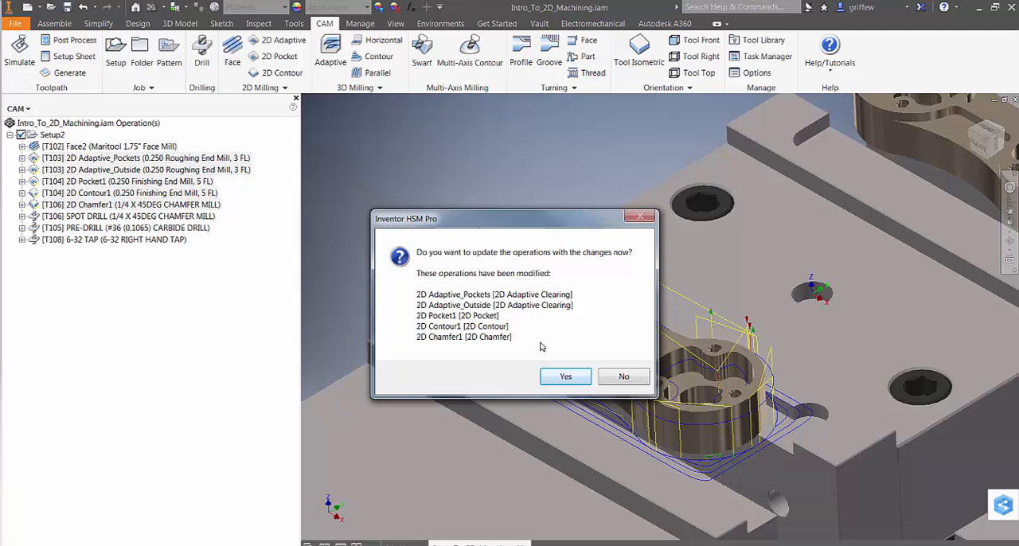
# Confirm the update so the five operations regenerate with the 0.3 in offsets
pyautogui.click(565, 376)
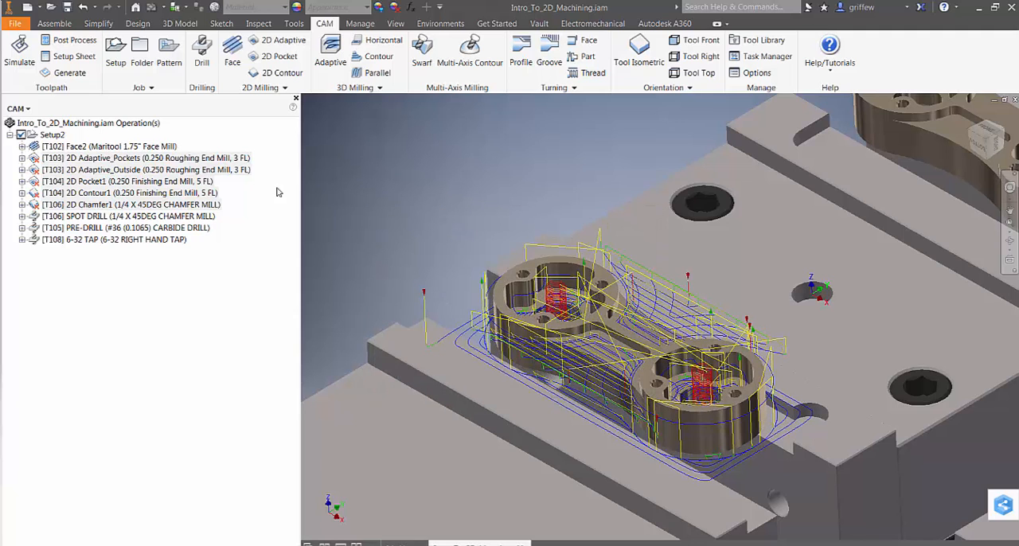
pyautogui.click(70, 74)
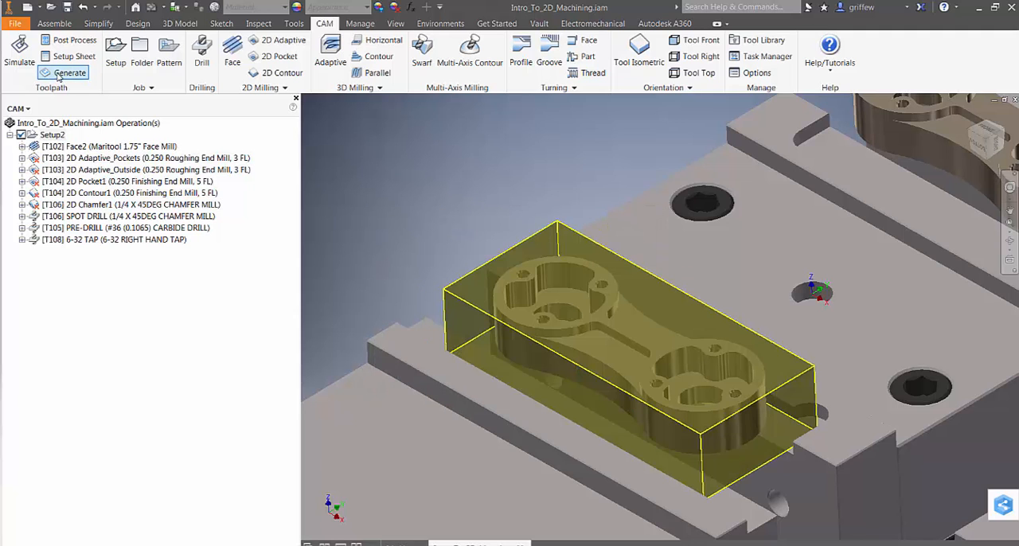